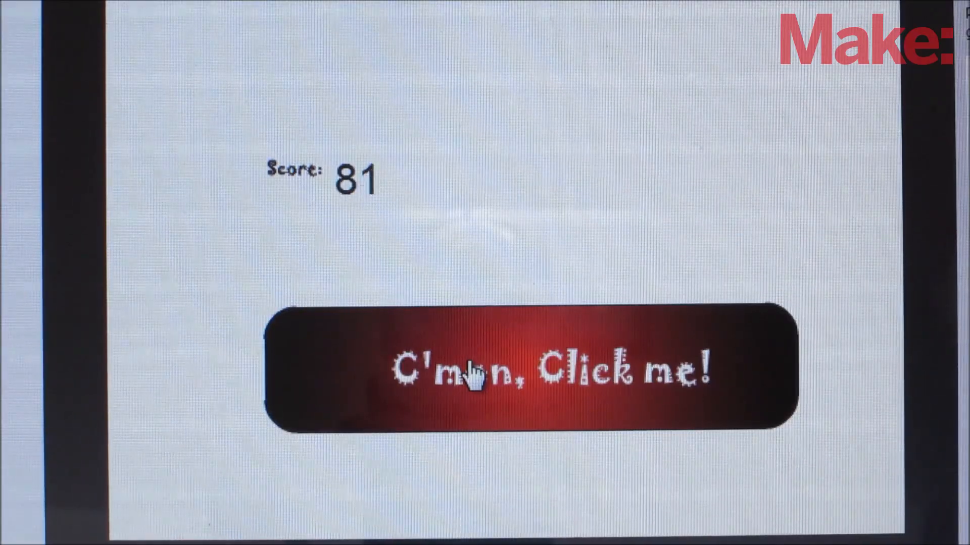
- Rapid-click the 'C'mon, Click me!' button to push the score up to 138
left_click(476, 376)
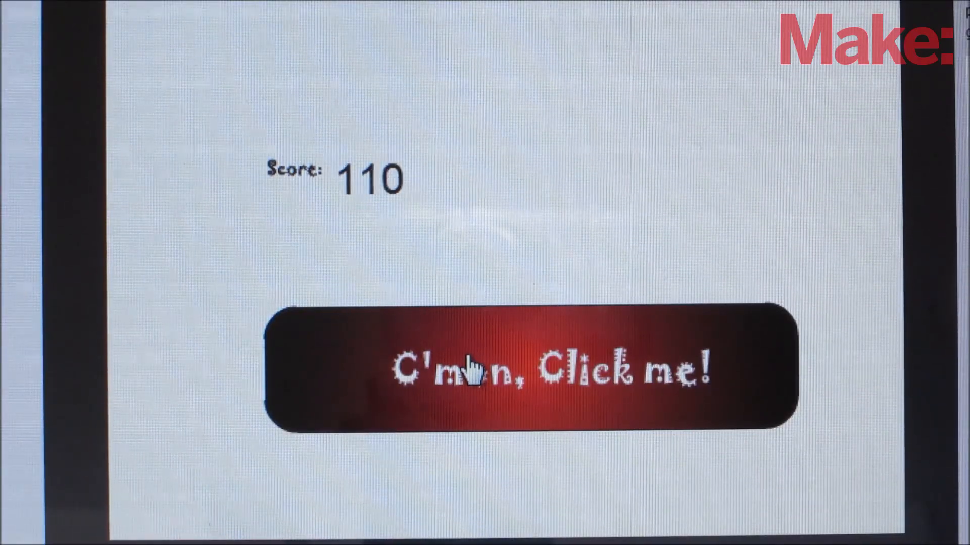
left_click(476, 374)
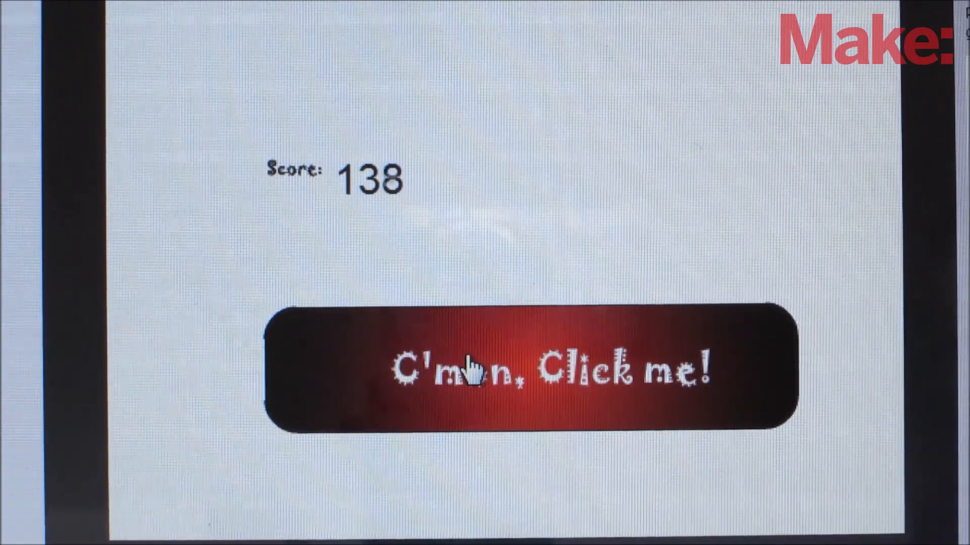